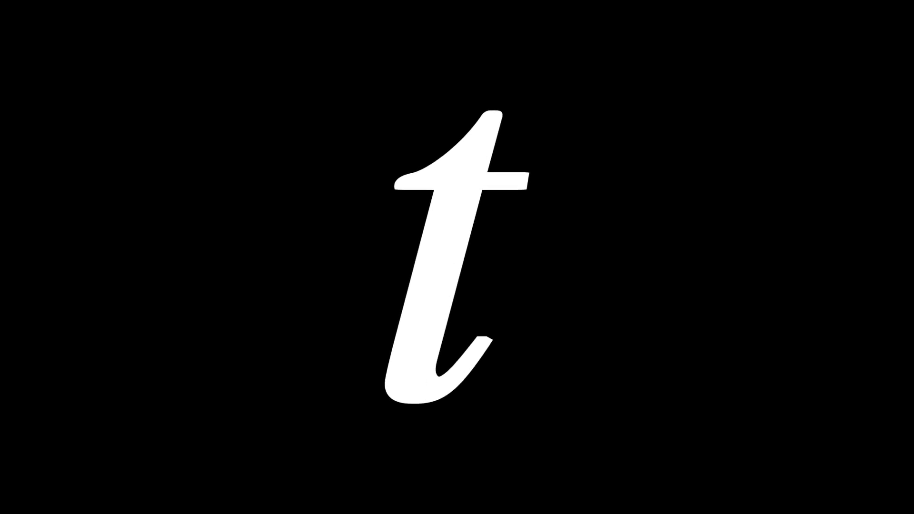
{"action": "type", "text": "tttttttttt"}
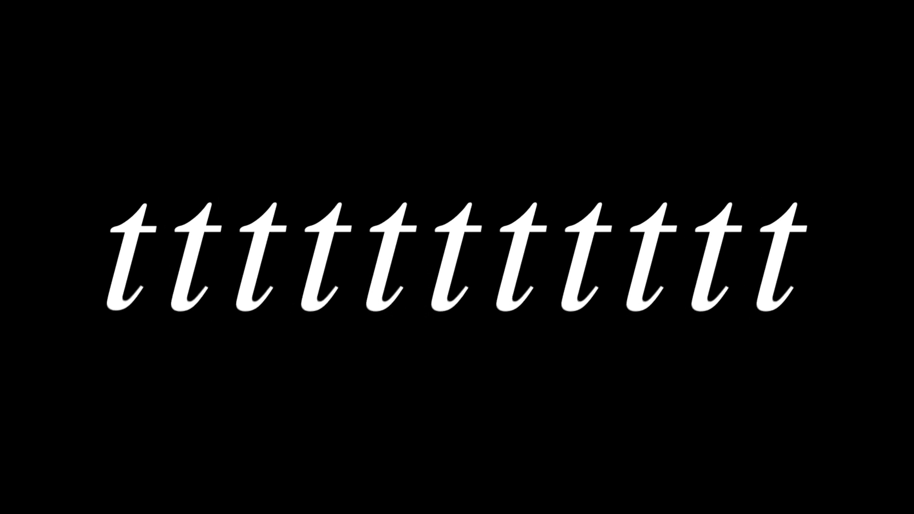